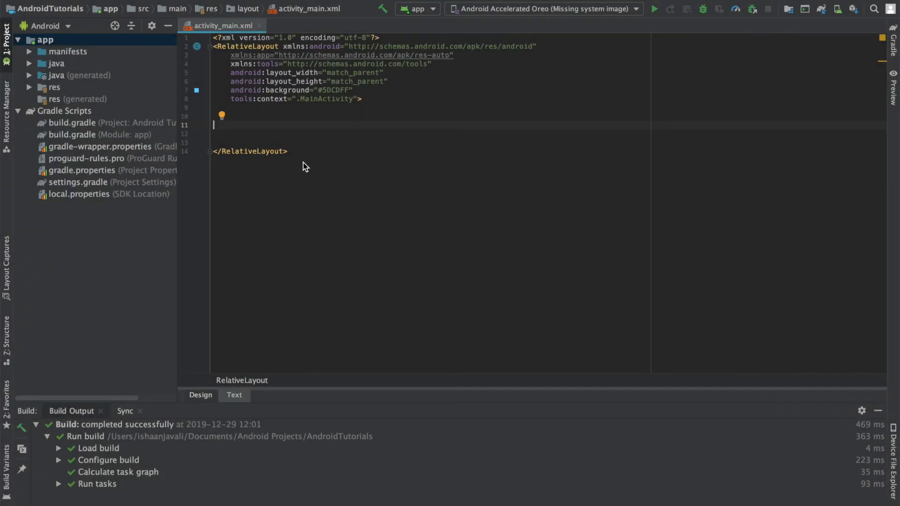
{"action": "mouse_move", "coordinate": [32, 128]}
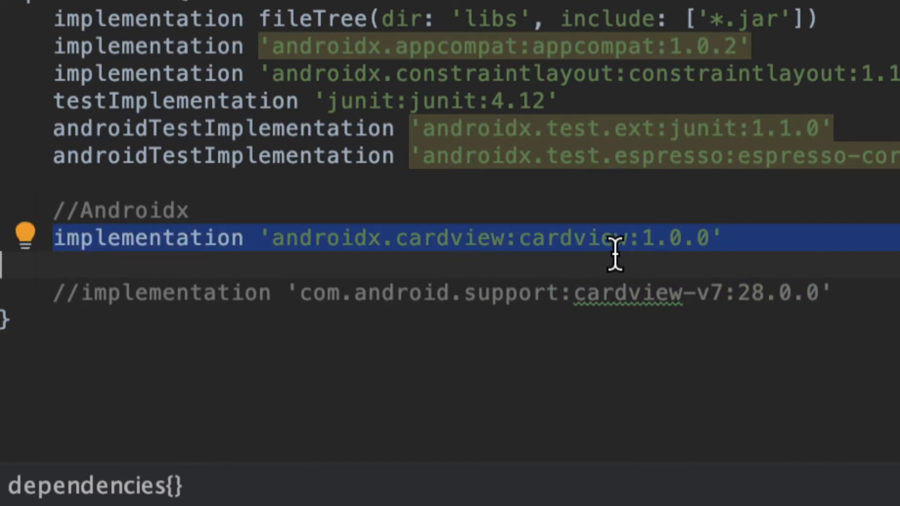
{"action": "mouse_move", "coordinate": [580, 264]}
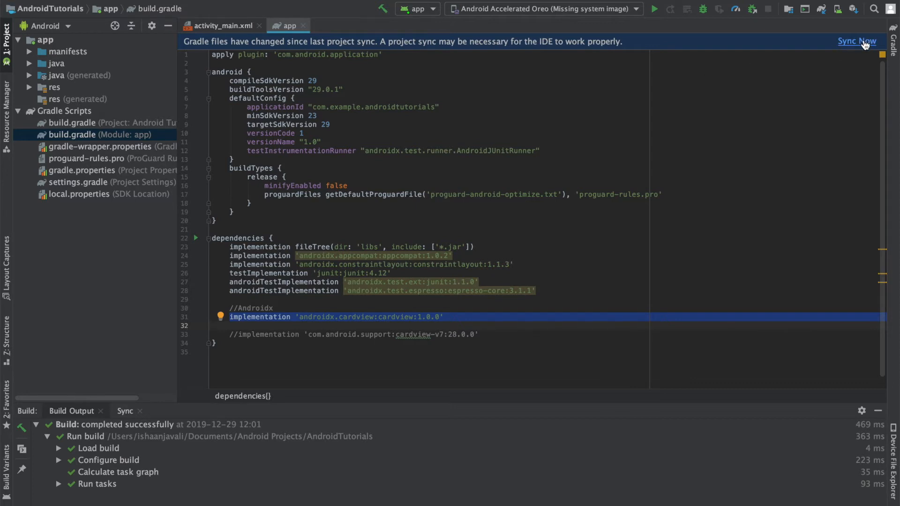
Sync the project after adding the androidx cardview 1.0.0 dependency to build.gradle.
{"action": "left_click", "coordinate": [857, 40]}
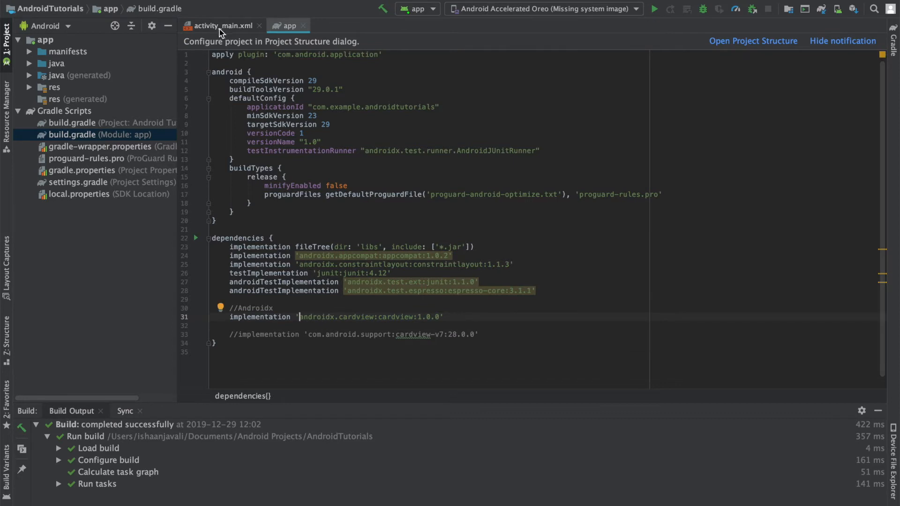
Add a self-closing androidx.cardview.widget.CardView sized 300sp by 300sp inside the RelativeLayout.
{"action": "left_click", "coordinate": [226, 26]}
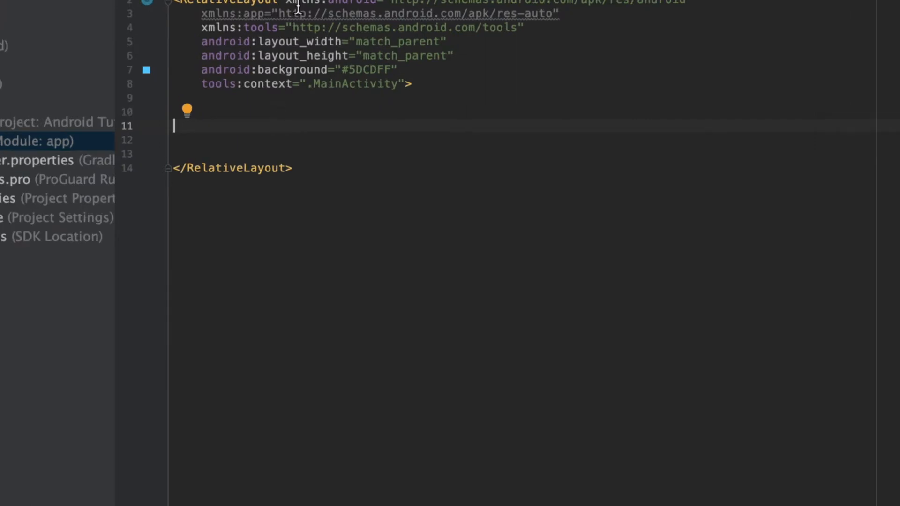
{"action": "mouse_move", "coordinate": [198, 75]}
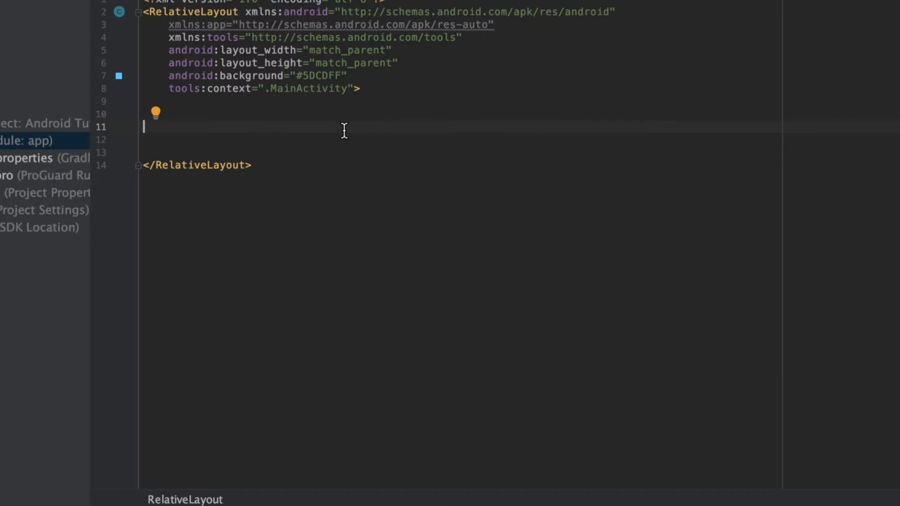
{"action": "type", "text": "<"}
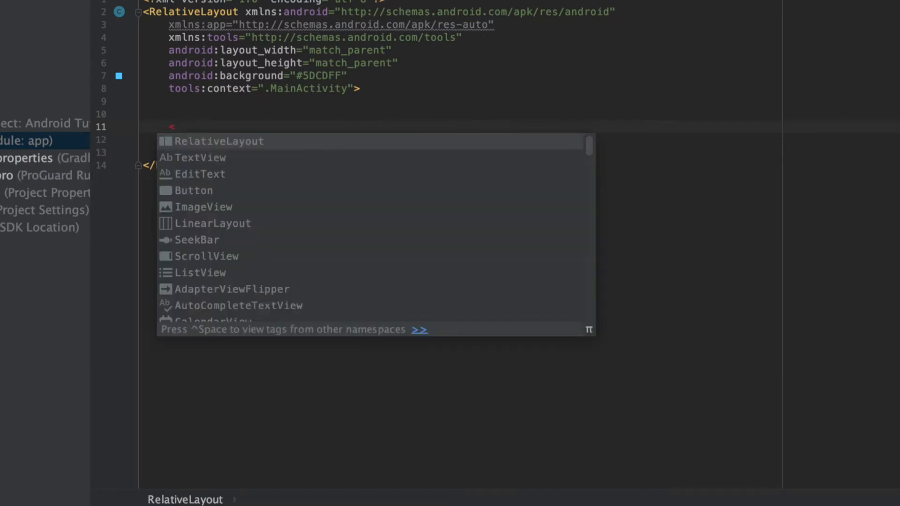
{"action": "type", "text": "CardView"}
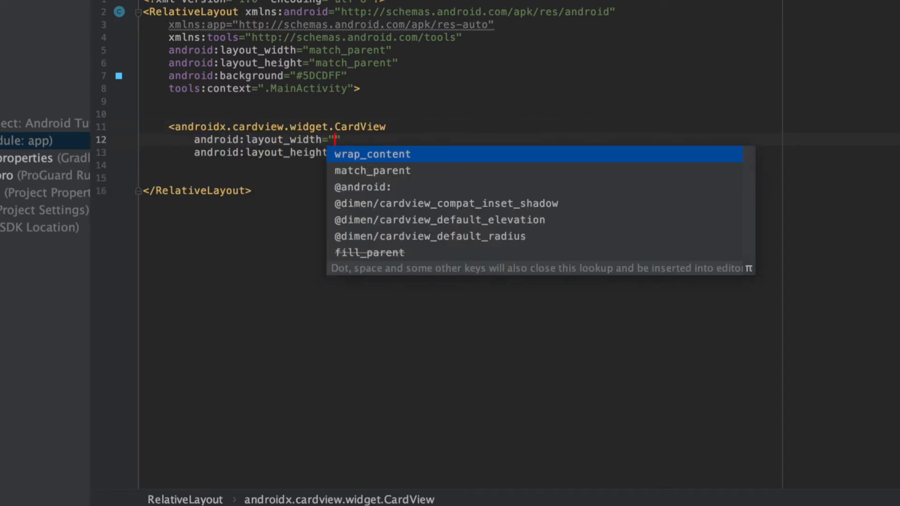
{"action": "type", "text": "300sp"}
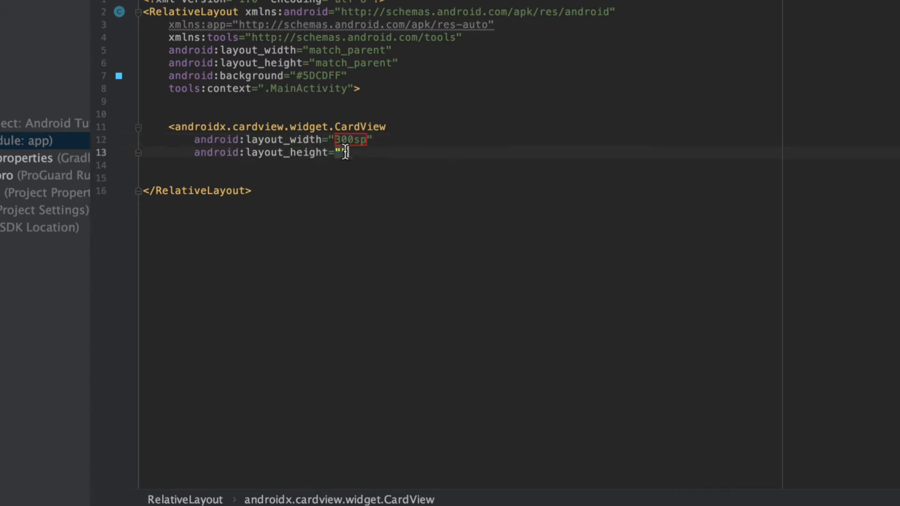
{"action": "type", "text": "300sp"}
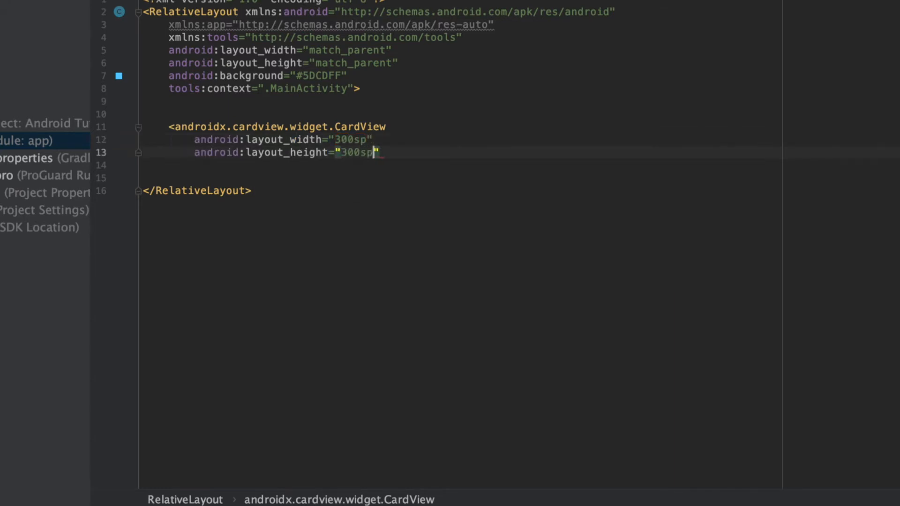
{"action": "type", "text": "/>"}
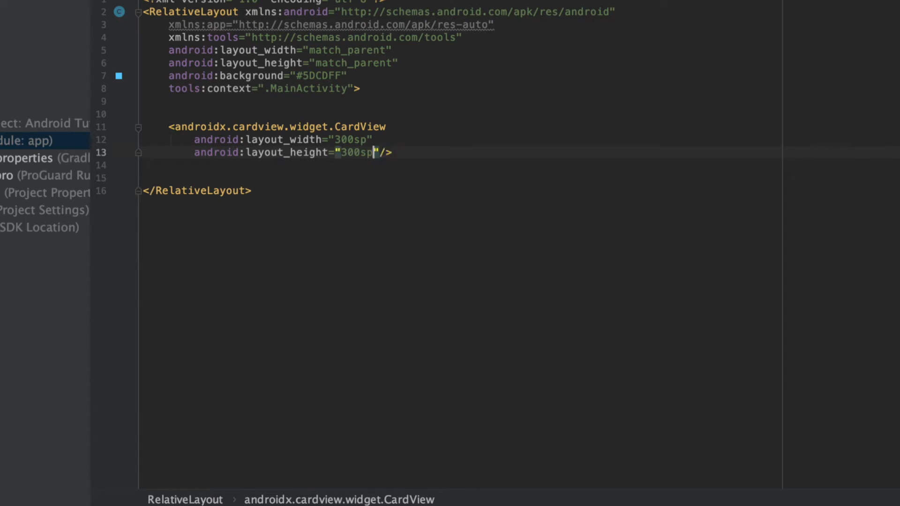
{"action": "key", "text": "Enter"}
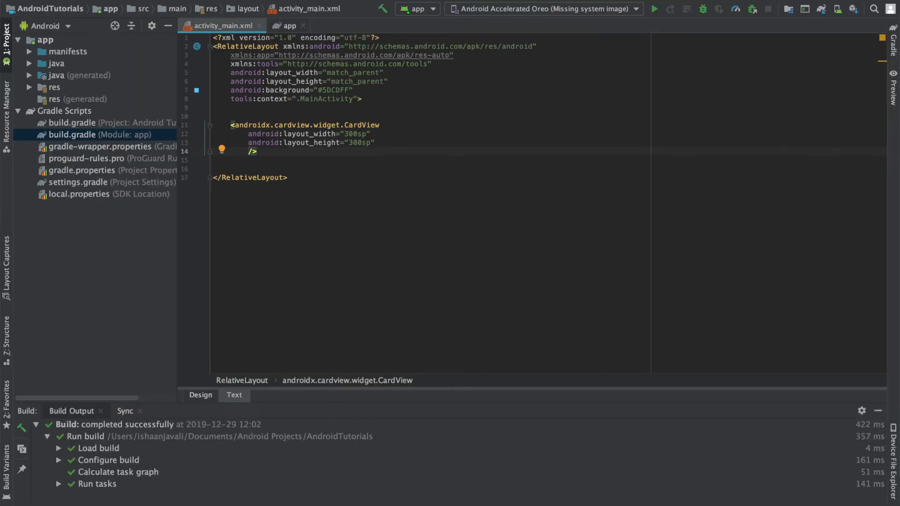
Set android:layout_centerInParent="true" on the CardView and check the centered square in the preview.
{"action": "left_click", "coordinate": [201, 395]}
{"action": "type", "text": "android:layout_centerInParent=\""}
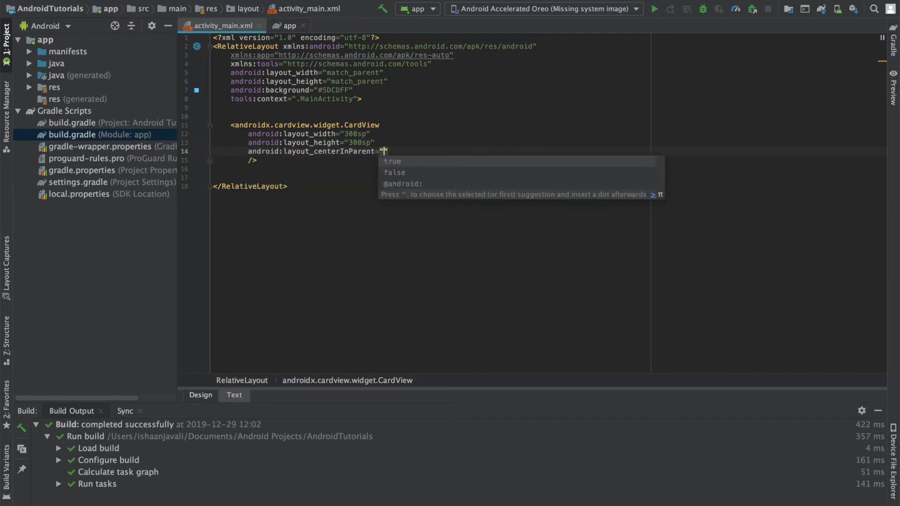
{"action": "type", "text": "true"}
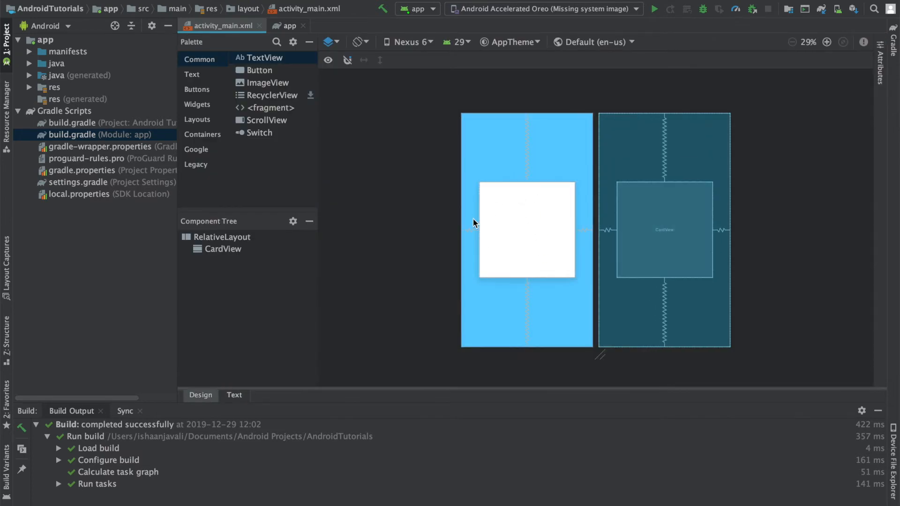
{"action": "mouse_move", "coordinate": [529, 300]}
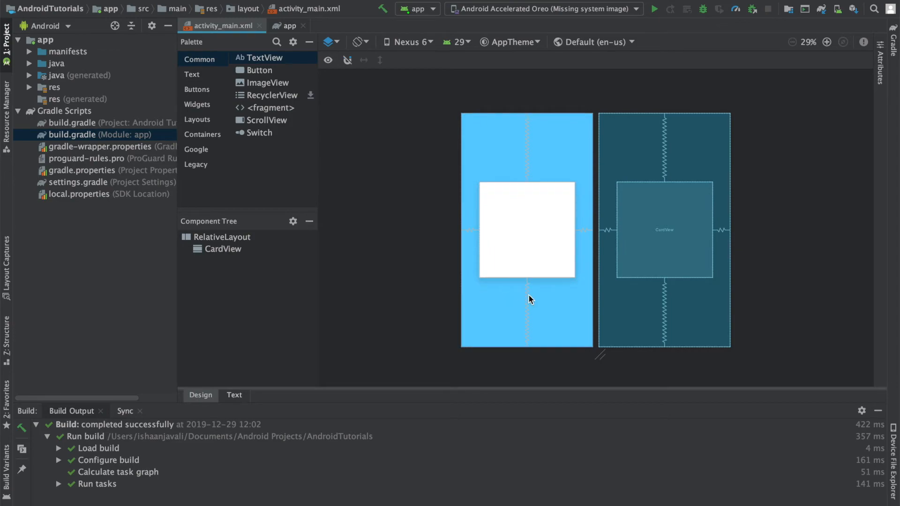
{"action": "mouse_move", "coordinate": [530, 299]}
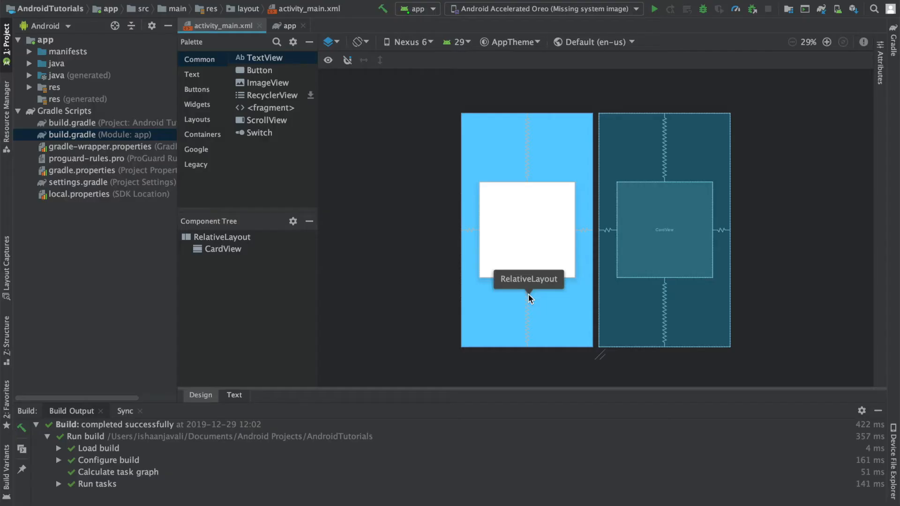
{"action": "left_click", "coordinate": [235, 394]}
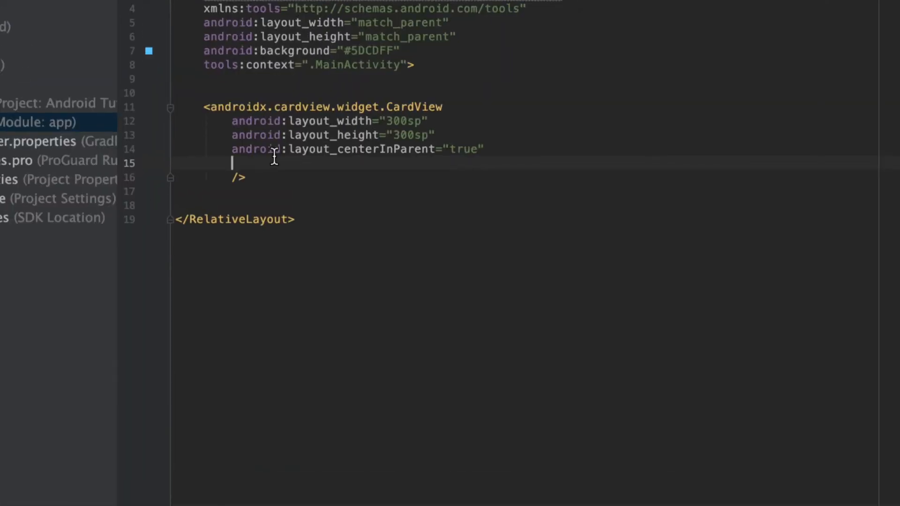
Give the CardView app:cardCornerRadius="80sp" for rounded corners.
{"action": "type", "text": "app:"}
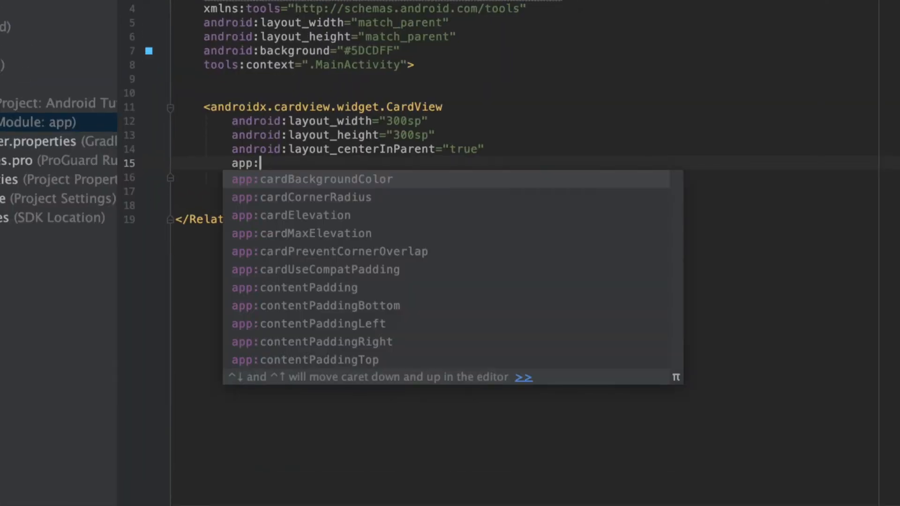
{"action": "type", "text": "cardCornerRadius=\""}
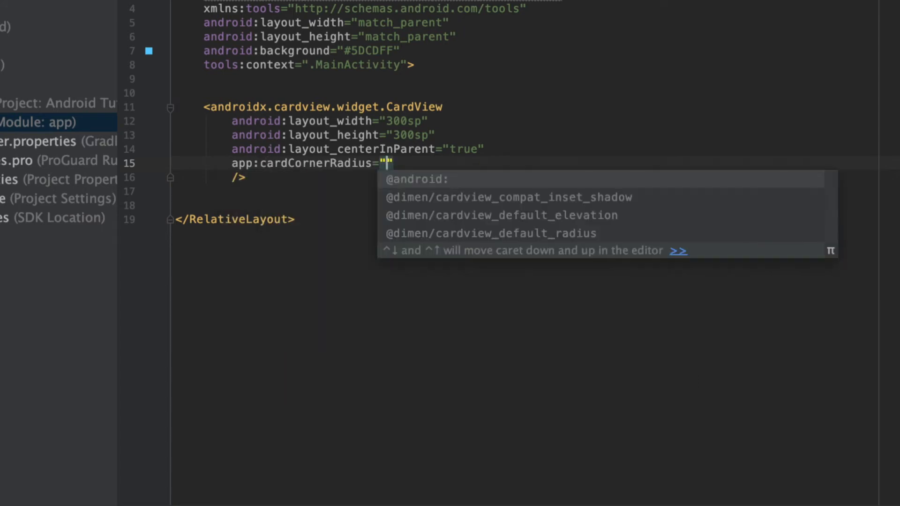
{"action": "type", "text": "80"}
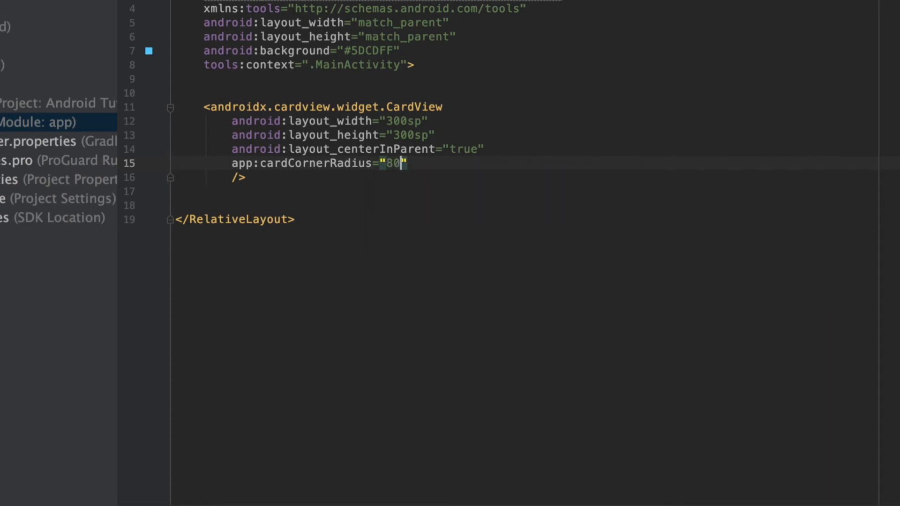
{"action": "type", "text": "sp"}
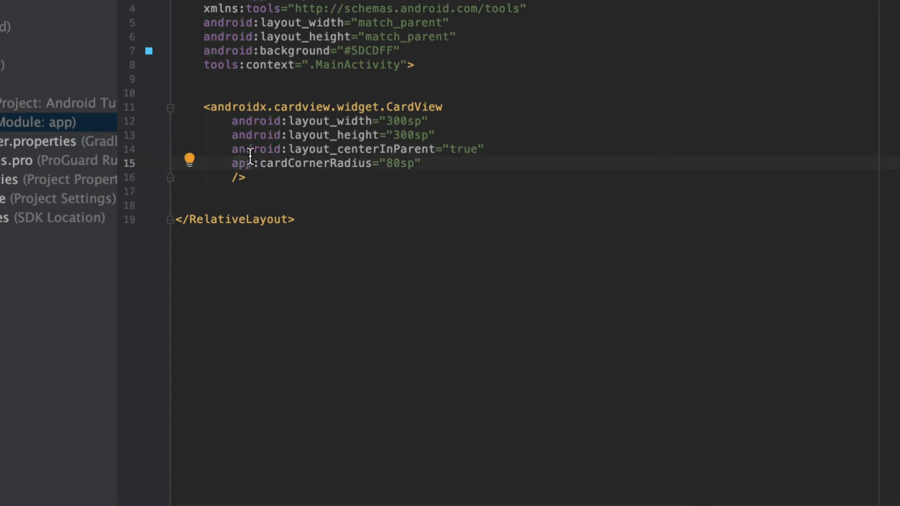
Add app:cardElevation="20sp" and check the rounded, elevated card in the Design preview.
{"action": "double_click", "coordinate": [401, 164]}
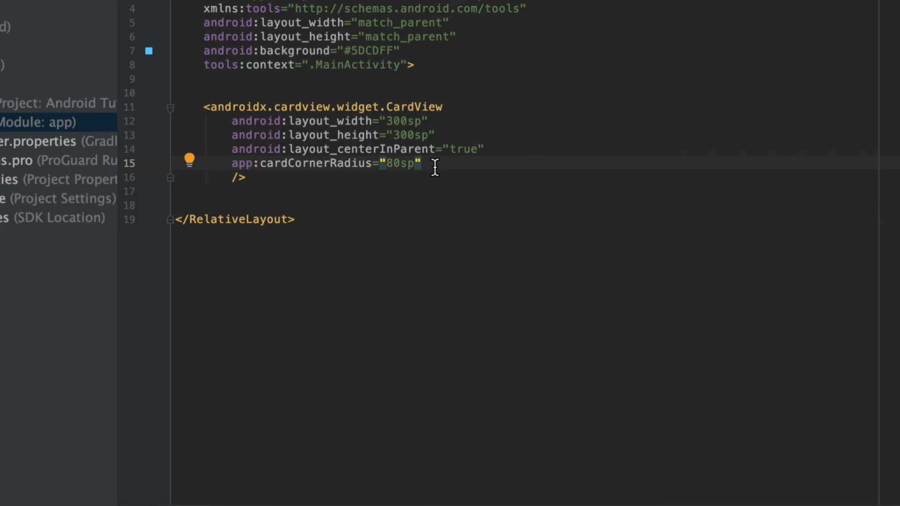
{"action": "type", "text": "app"}
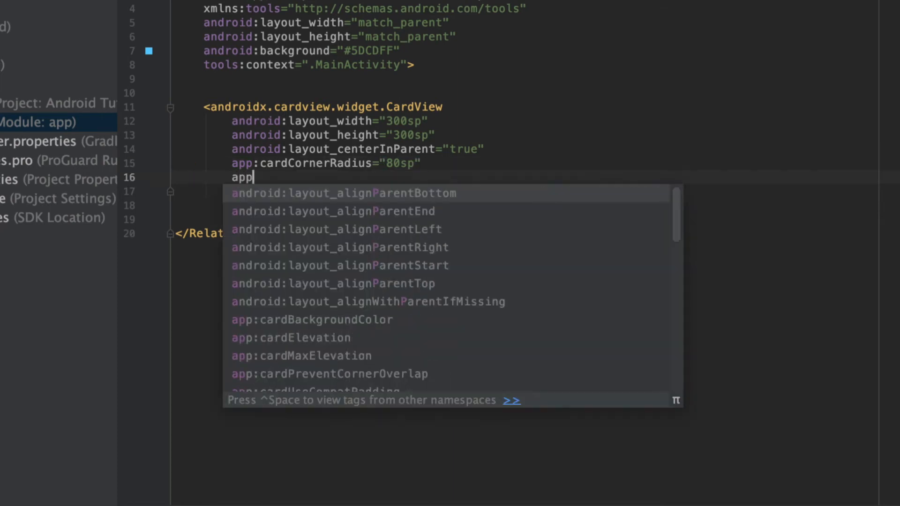
{"action": "type", "text": ":"}
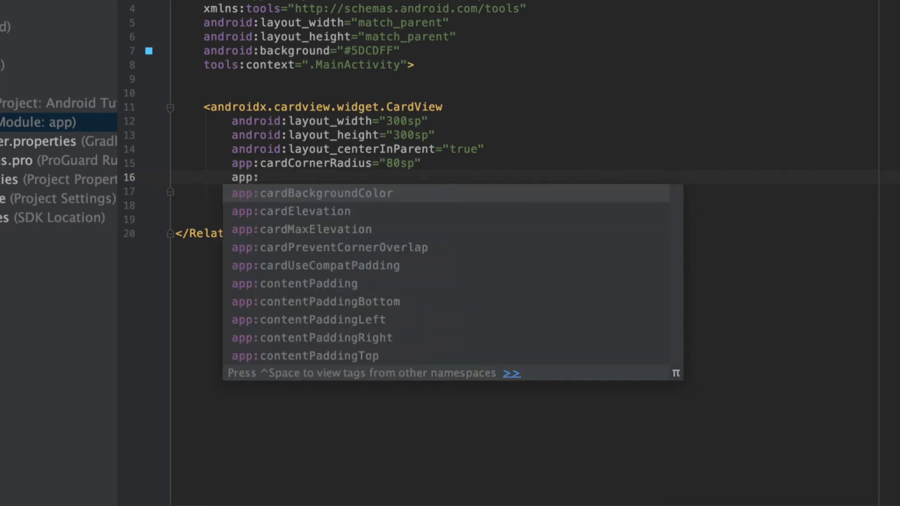
{"action": "key", "text": "Down"}
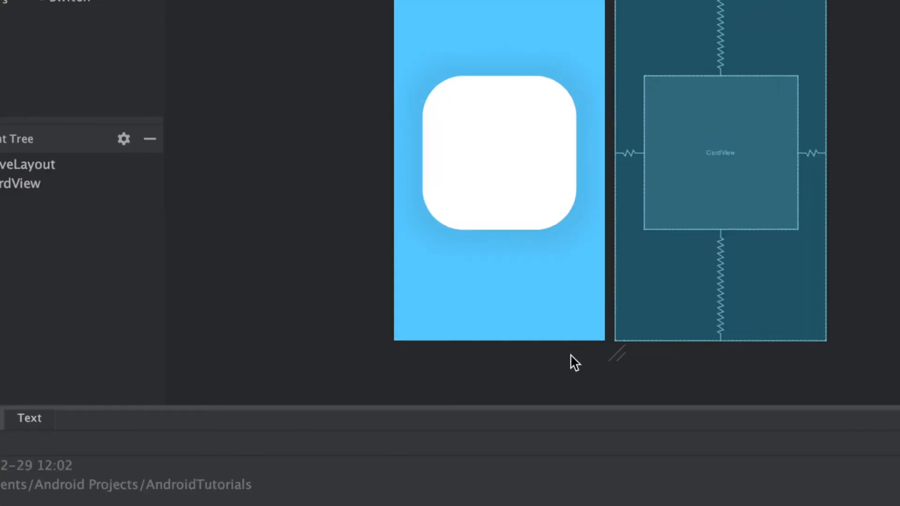
{"action": "left_click", "coordinate": [439, 94]}
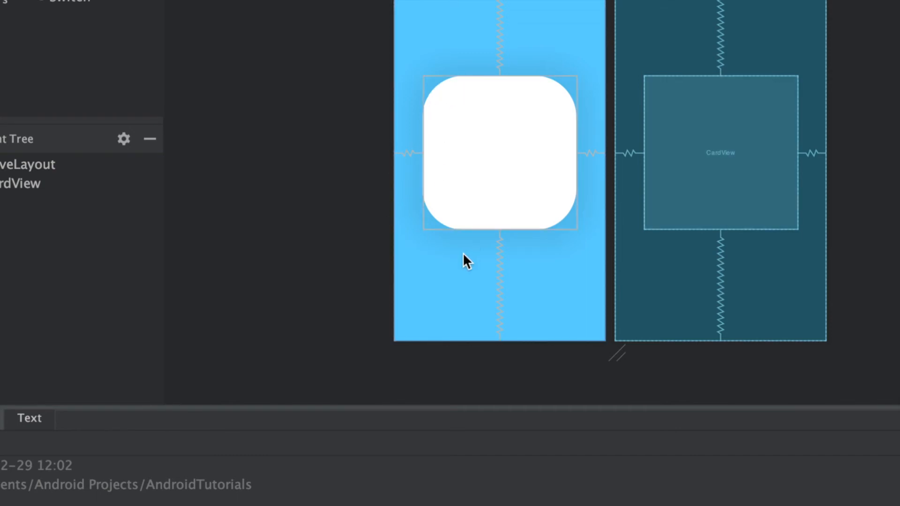
{"action": "mouse_move", "coordinate": [457, 242]}
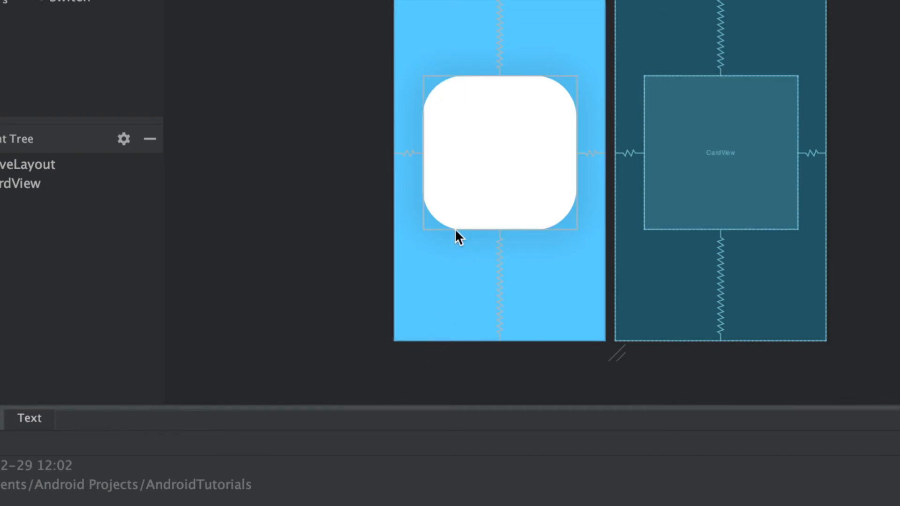
{"action": "mouse_move", "coordinate": [397, 336]}
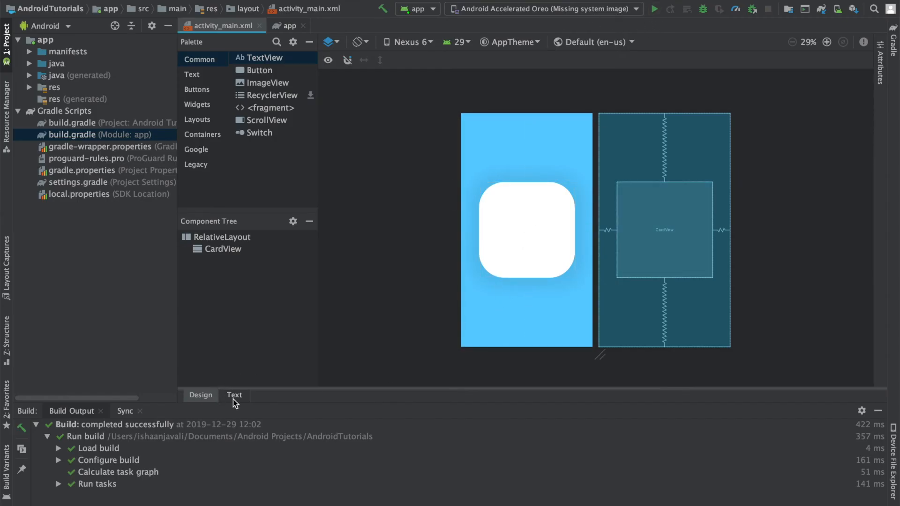
{"action": "left_click", "coordinate": [234, 395]}
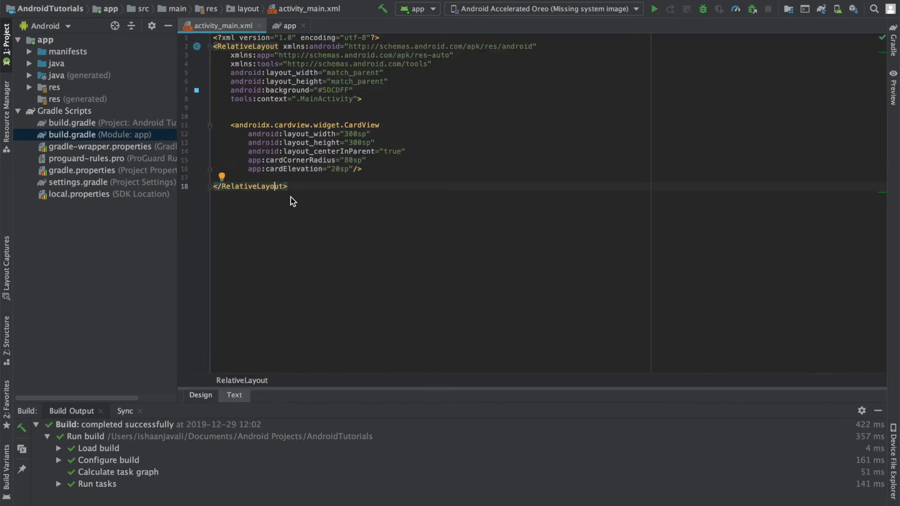
{"action": "mouse_move", "coordinate": [272, 179]}
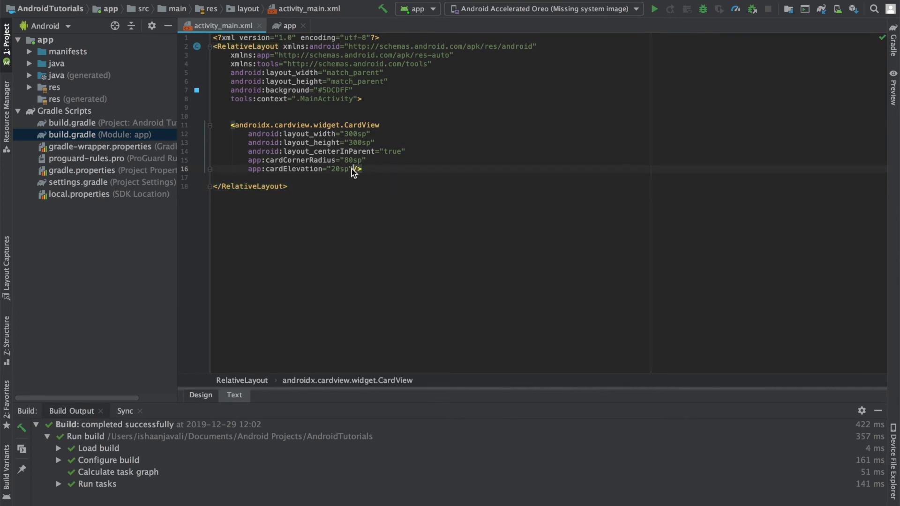
{"action": "type", "text": "android:background=\"#"}
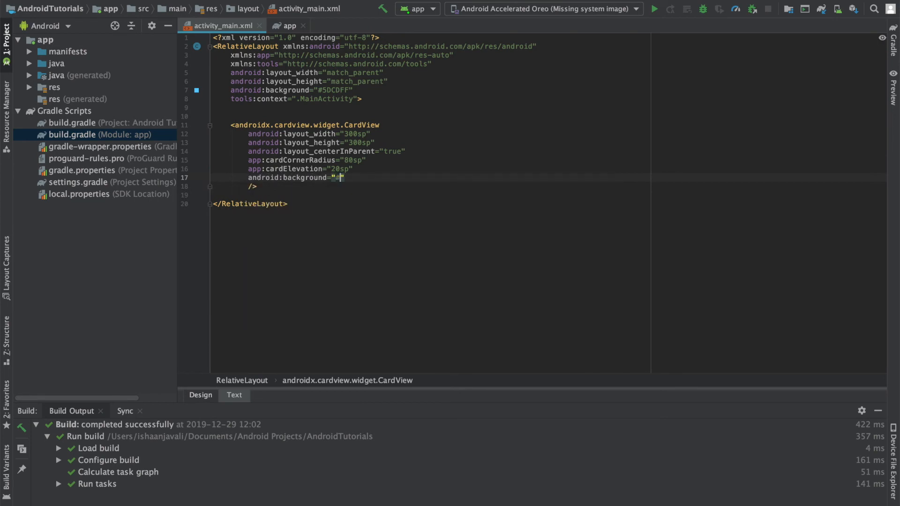
{"action": "type", "text": "#000"}
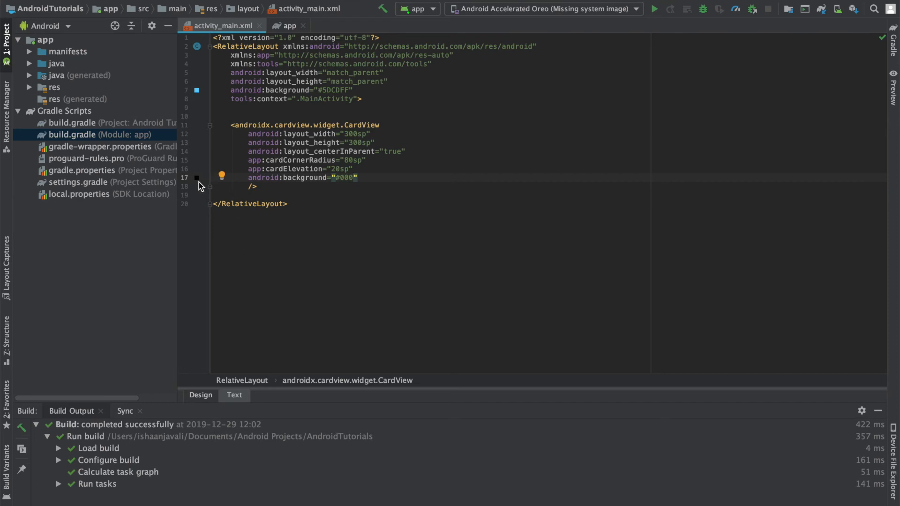
{"action": "mouse_move", "coordinate": [210, 399]}
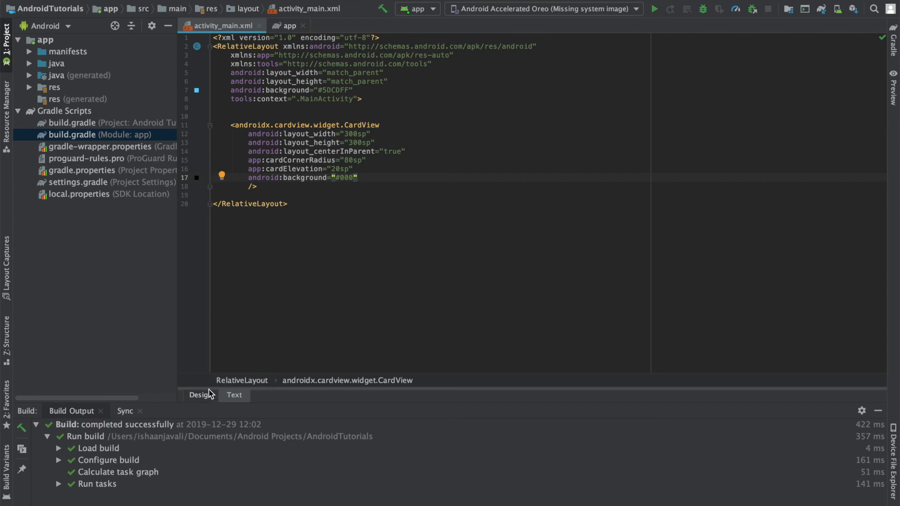
{"action": "left_click", "coordinate": [201, 394]}
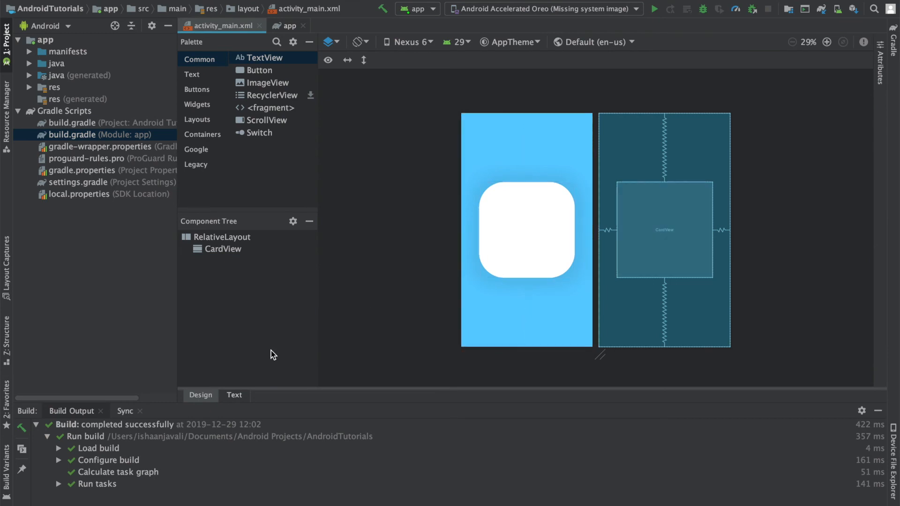
{"action": "left_click", "coordinate": [234, 395]}
{"action": "type", "text": "a"}
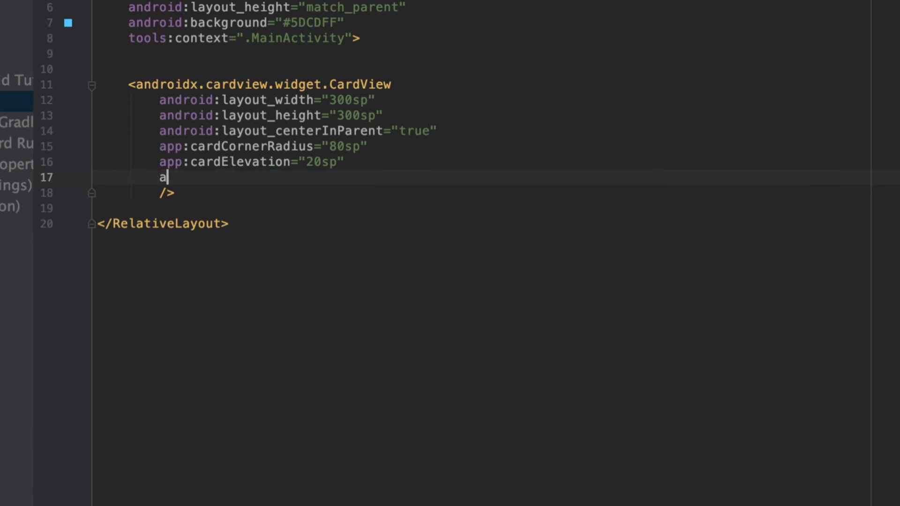
{"action": "type", "text": "pp:"}
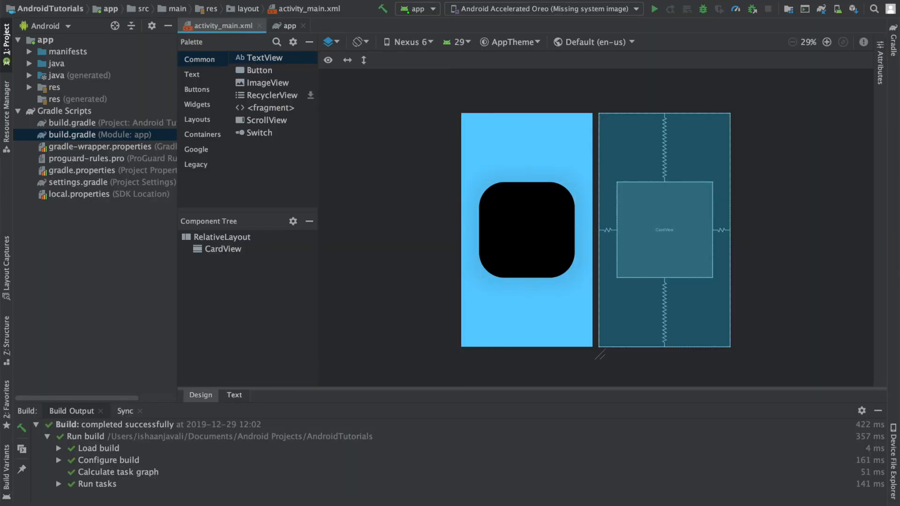
{"action": "left_click", "coordinate": [234, 395]}
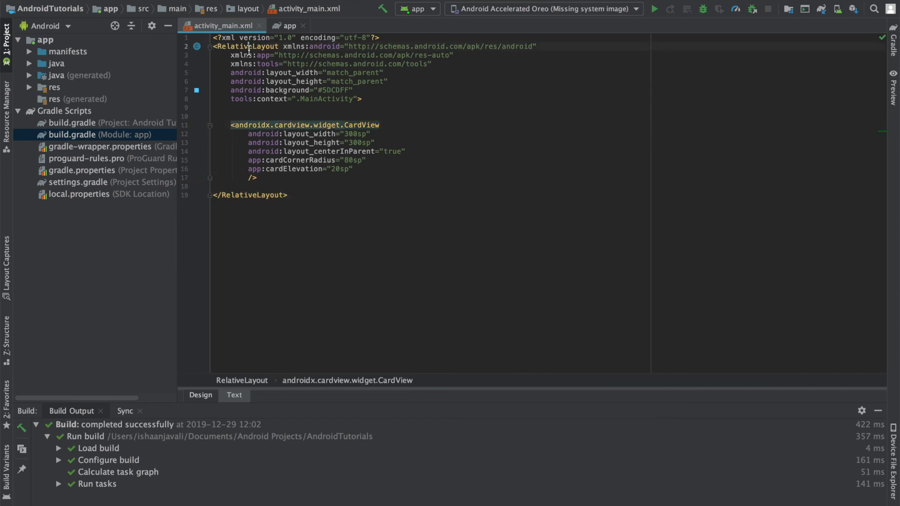
{"action": "left_click", "coordinate": [200, 394]}
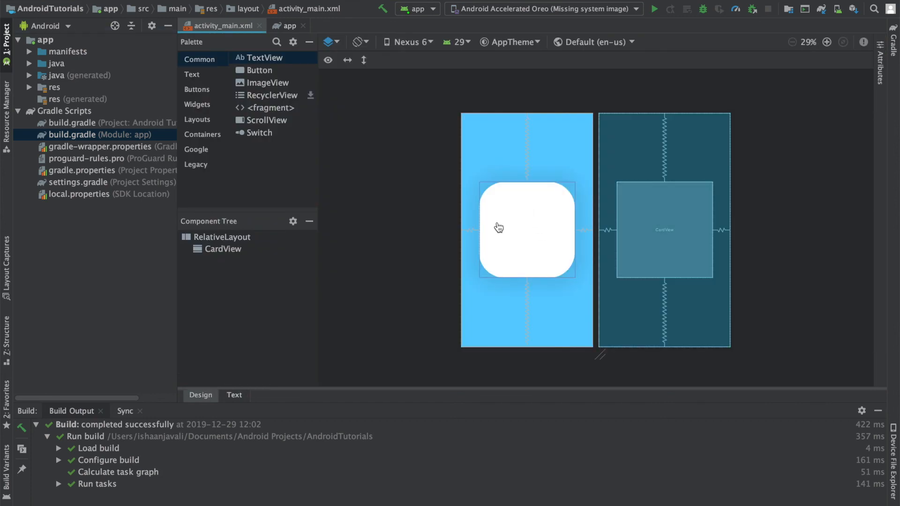
{"action": "mouse_move", "coordinate": [481, 221]}
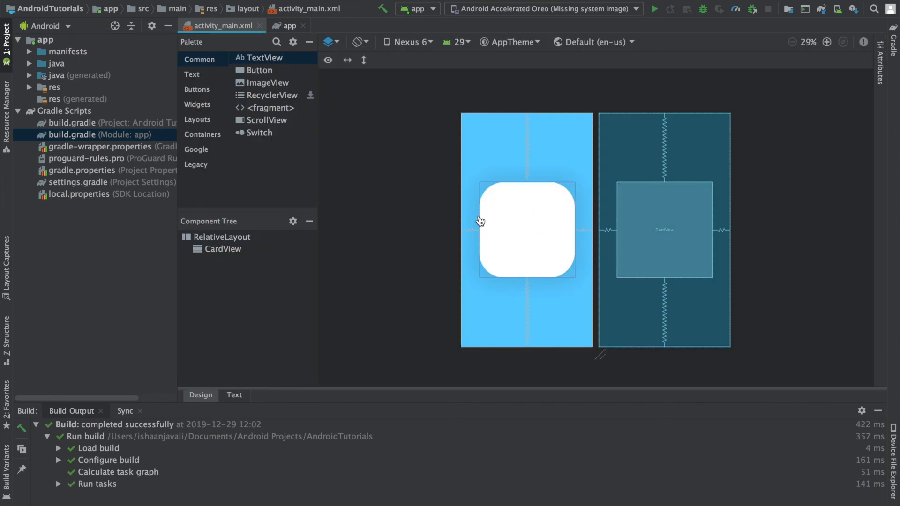
Return to the layout XML to remove the CardView's self-closing end.
{"action": "left_click", "coordinate": [235, 396]}
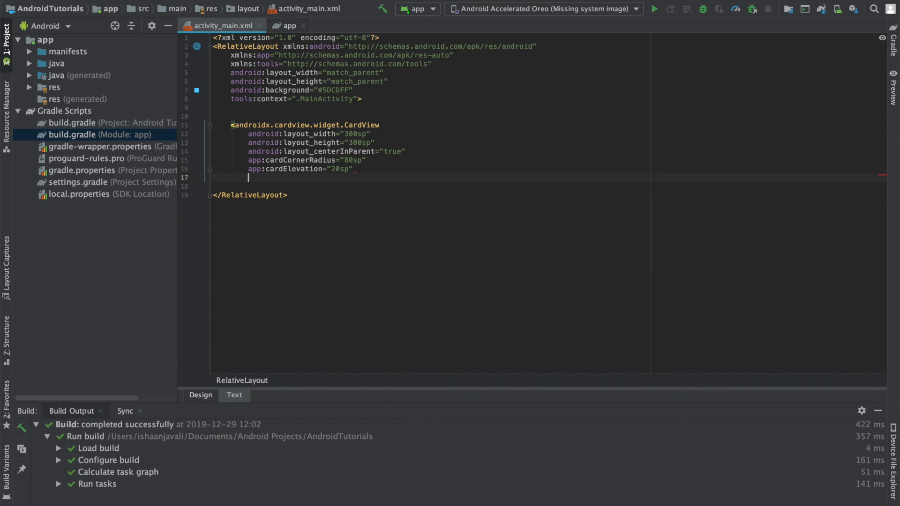
Close the CardView with separate tags and nest a wrap_content TextView inside it.
{"action": "type", "text": "/>"}
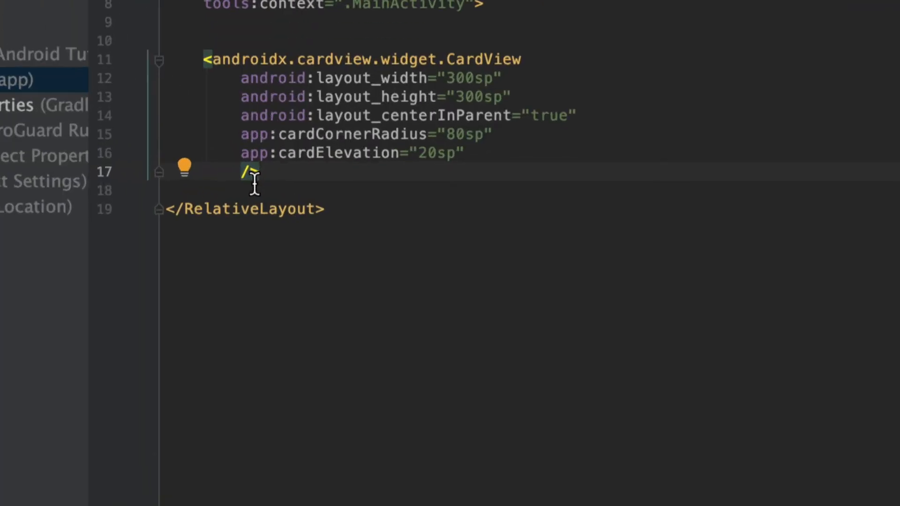
{"action": "type", "text": "></androidx.cardview.widget.CardView>"}
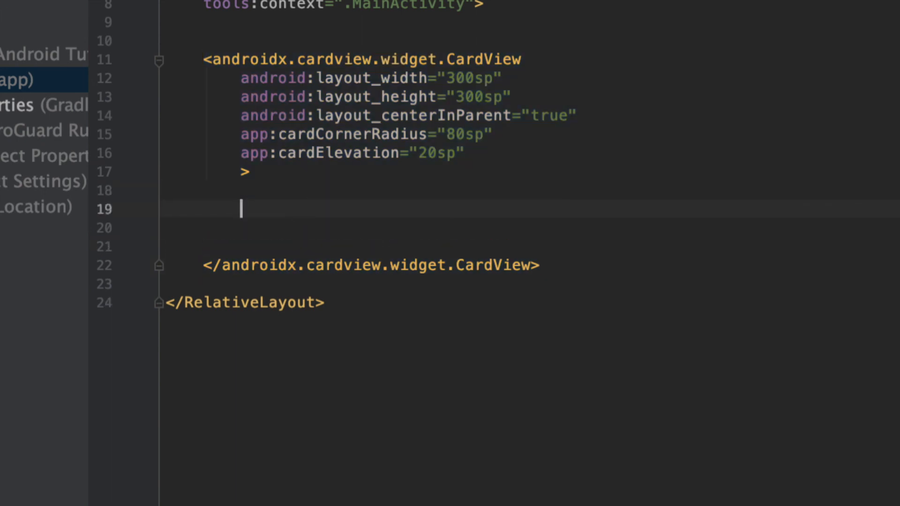
{"action": "type", "text": "<TextView"}
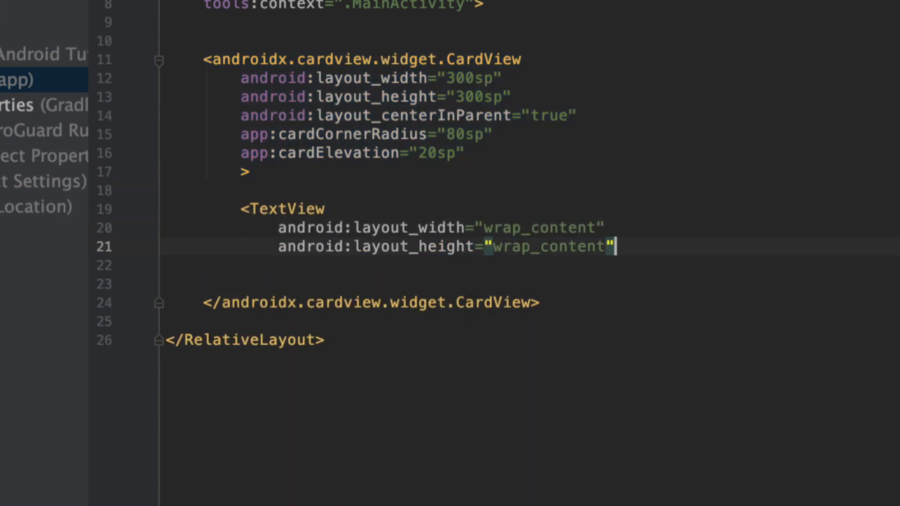
{"action": "type", "text": "/>"}
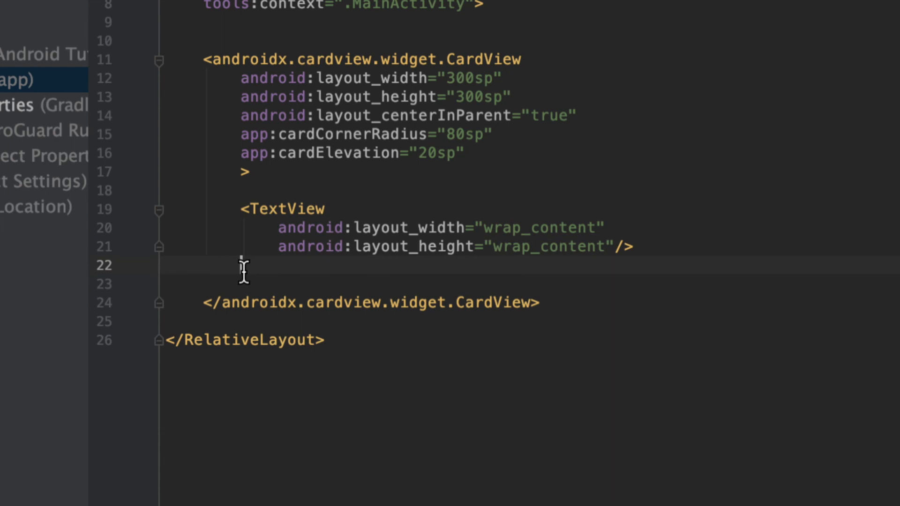